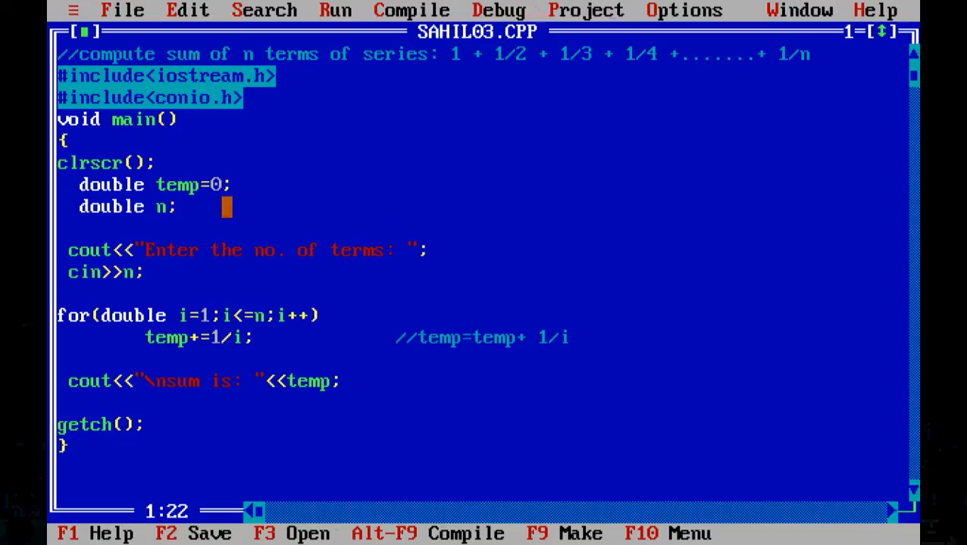
Trim the loop's trailing comment from '//temp=temp+ 1/i' down to '//temp='
click(236, 184)
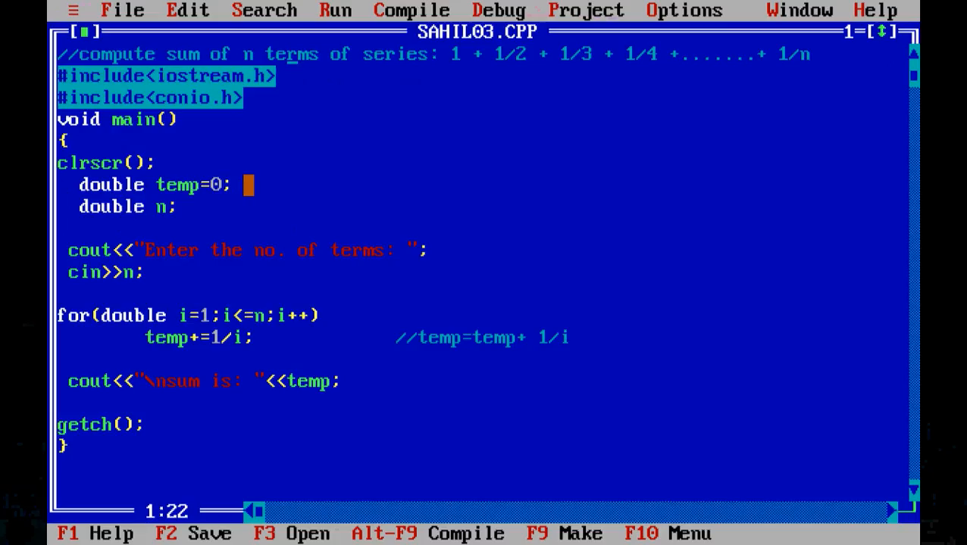
click(194, 230)
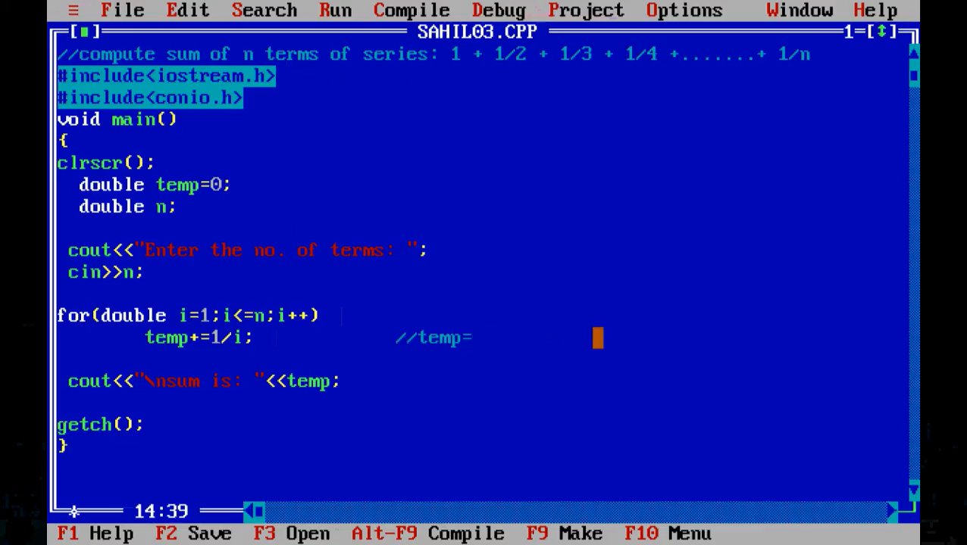
Extend the trace comment to '//temp=(1+1/2) +'
text(1)
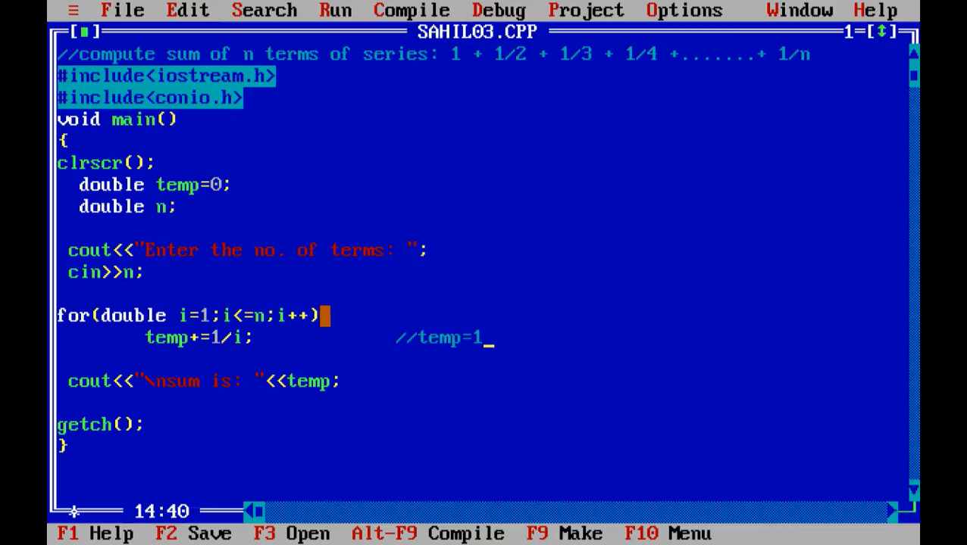
text(+)
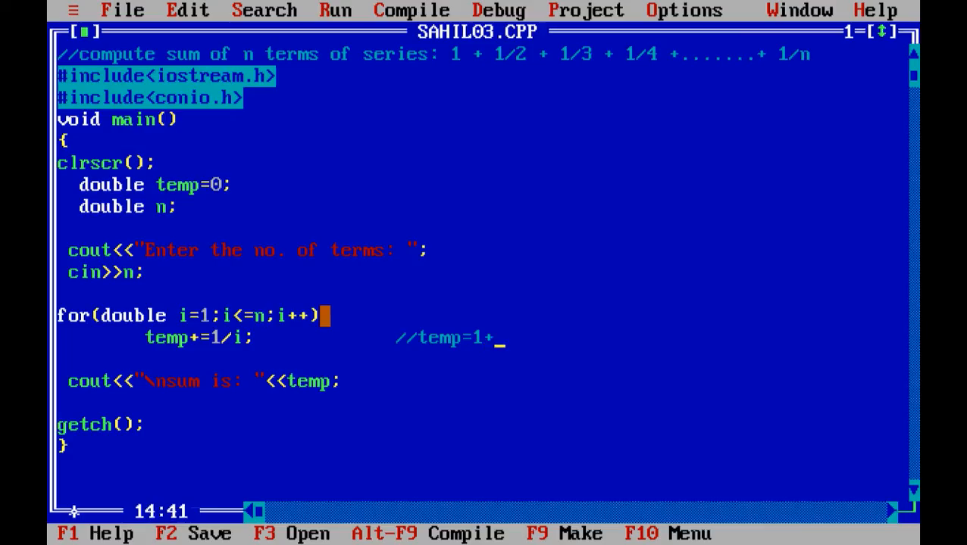
text(1/)
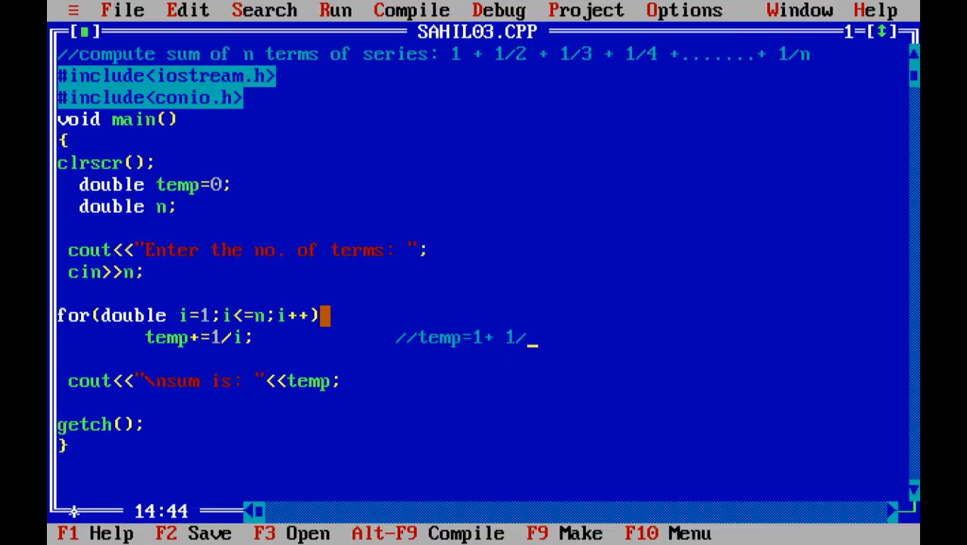
text(2)
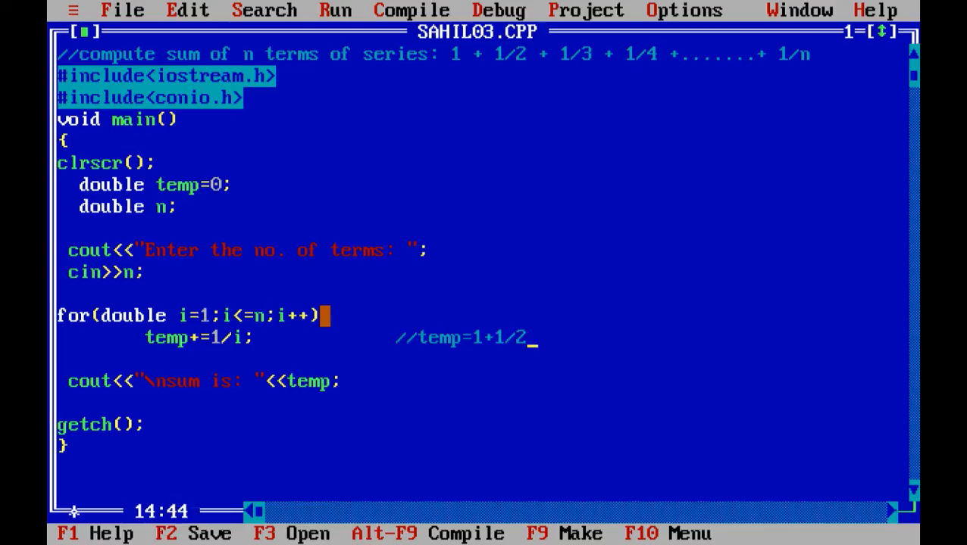
text() +)
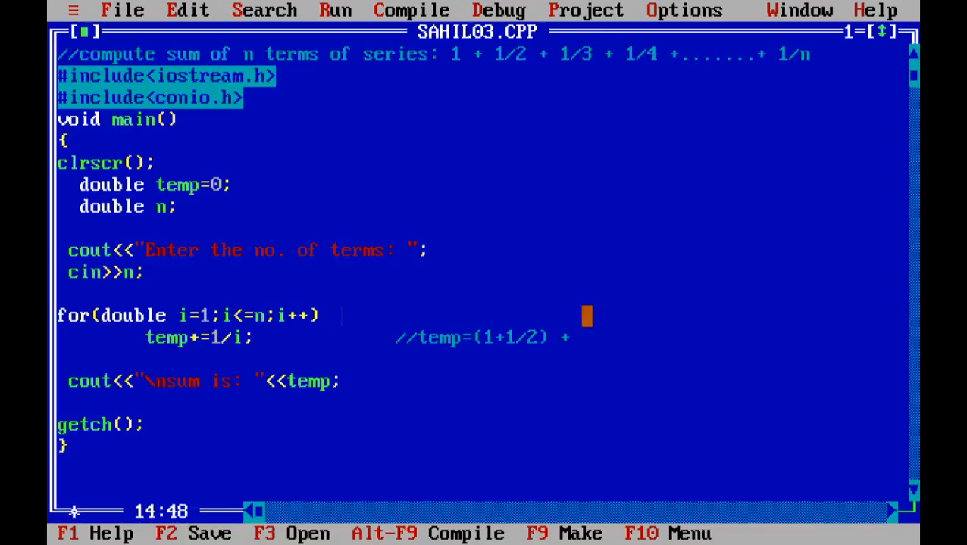
Add the term 1/3 to the comment and remove the extra space before it
text(1)
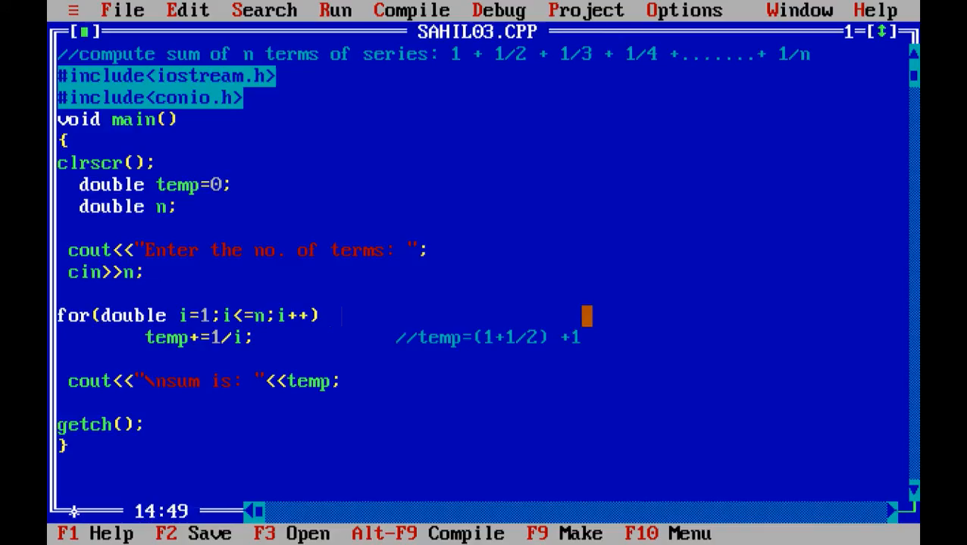
text(/3)
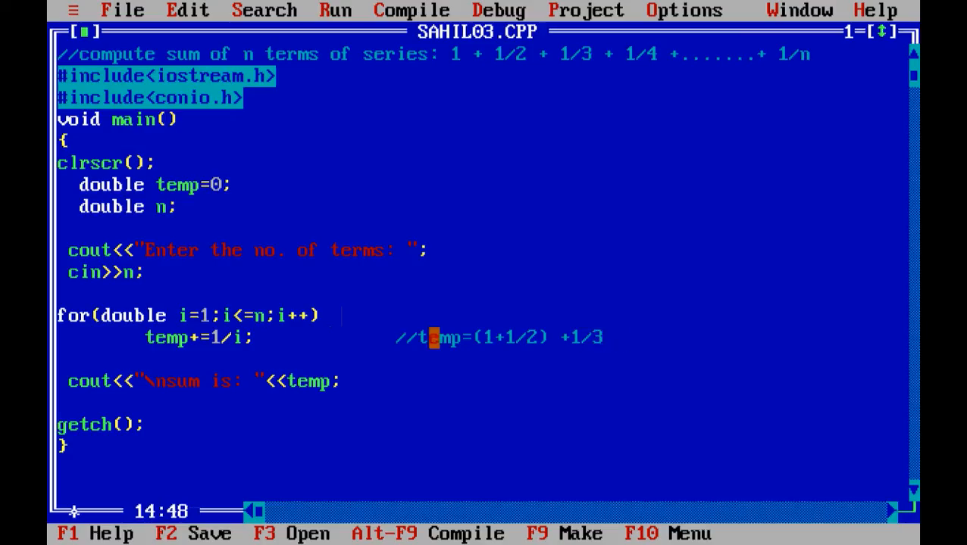
click(183, 315)
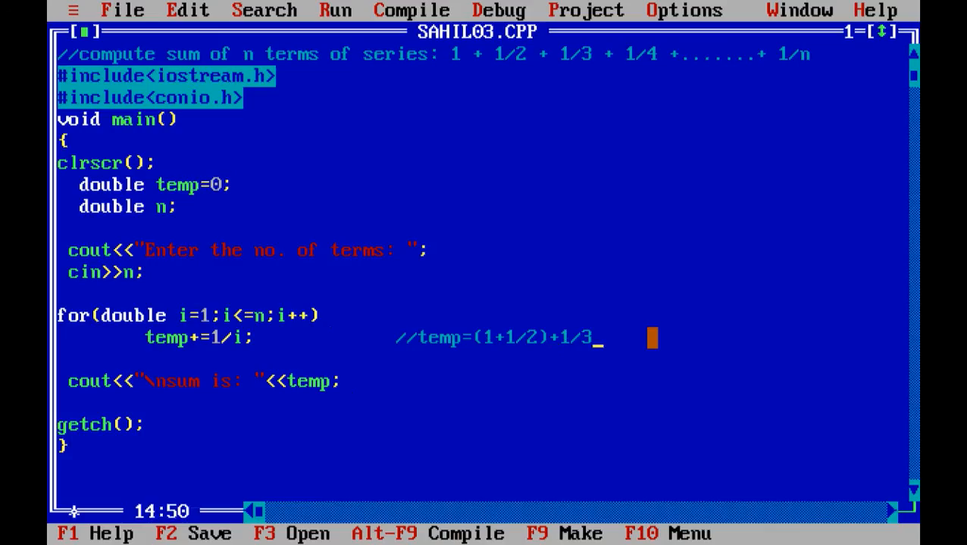
Finish the comment with '=1.83' and start running the program
text(=)
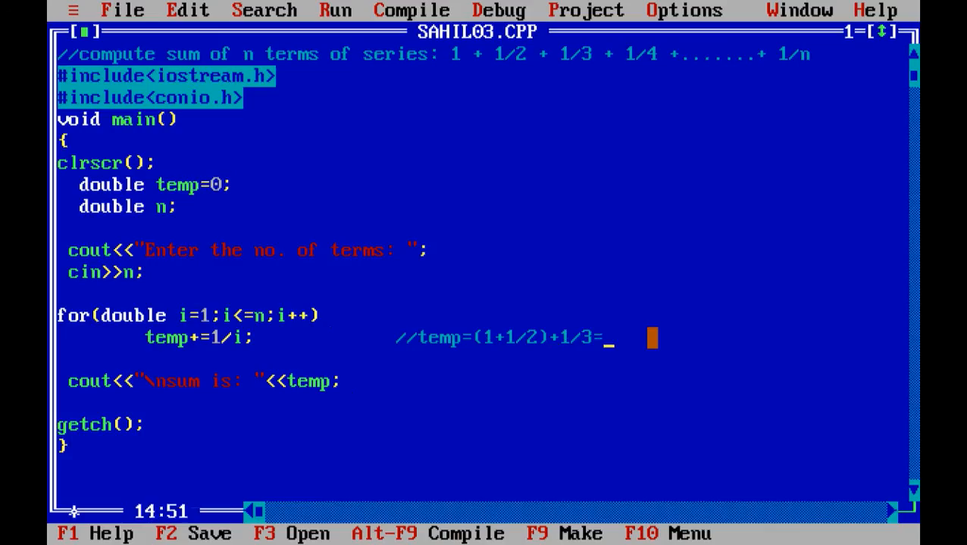
text(1.8)
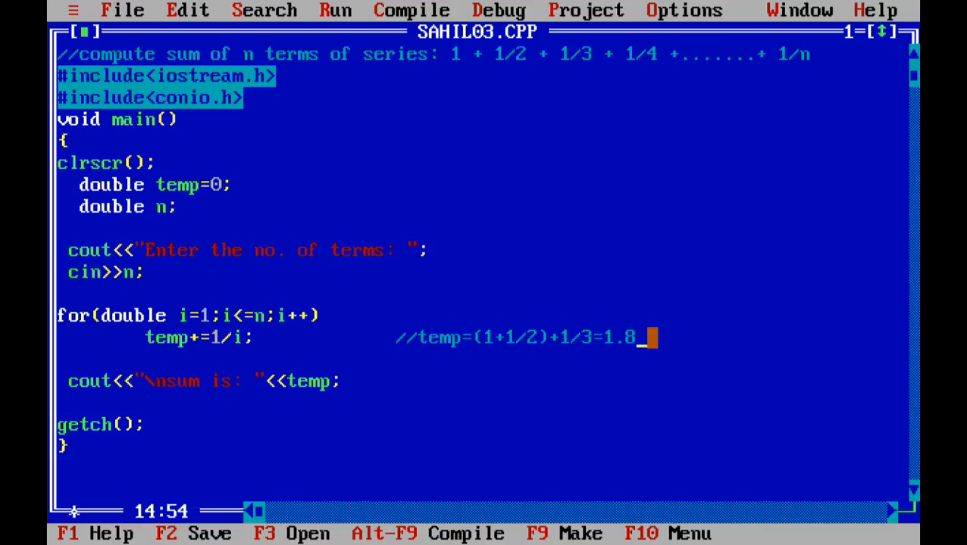
text(3)
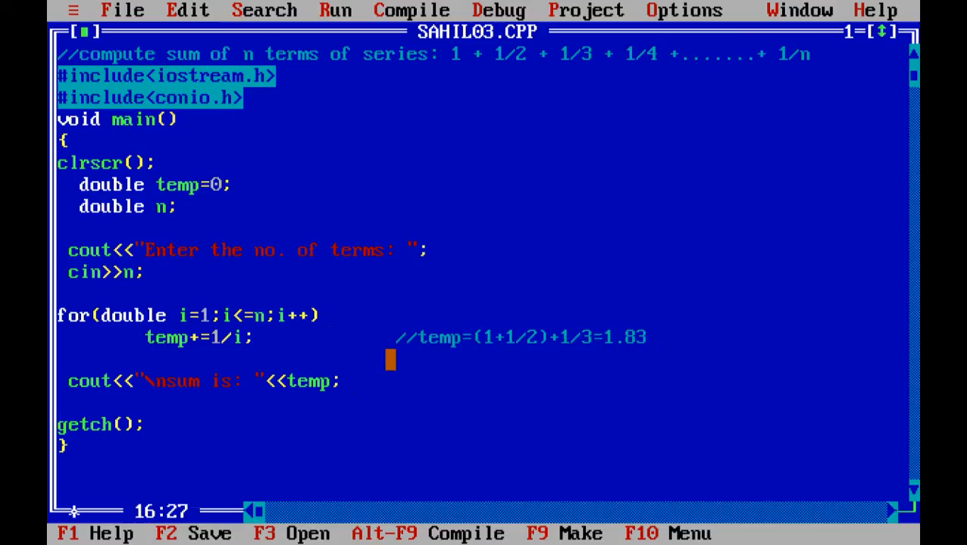
click(498, 273)
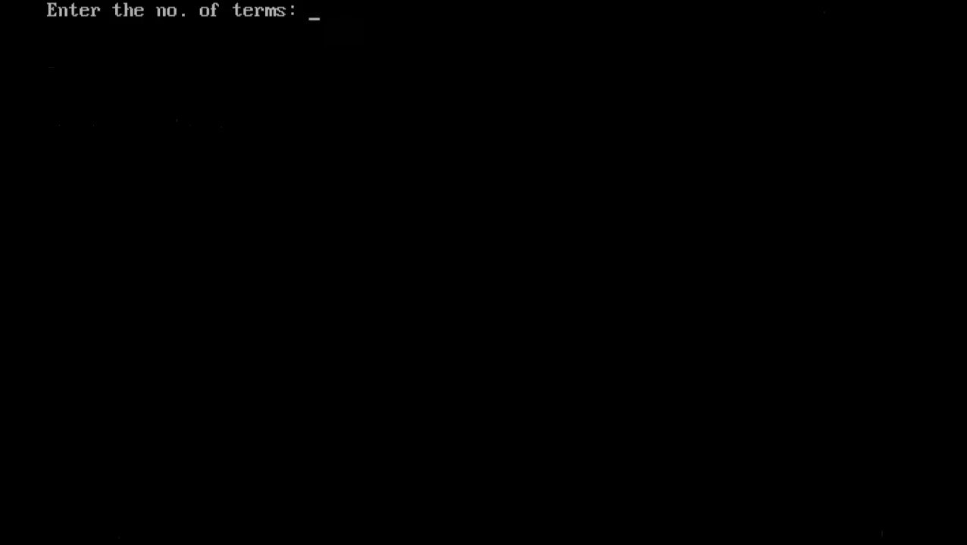
Enter 4 as the number of terms at the running program's prompt
text(4)
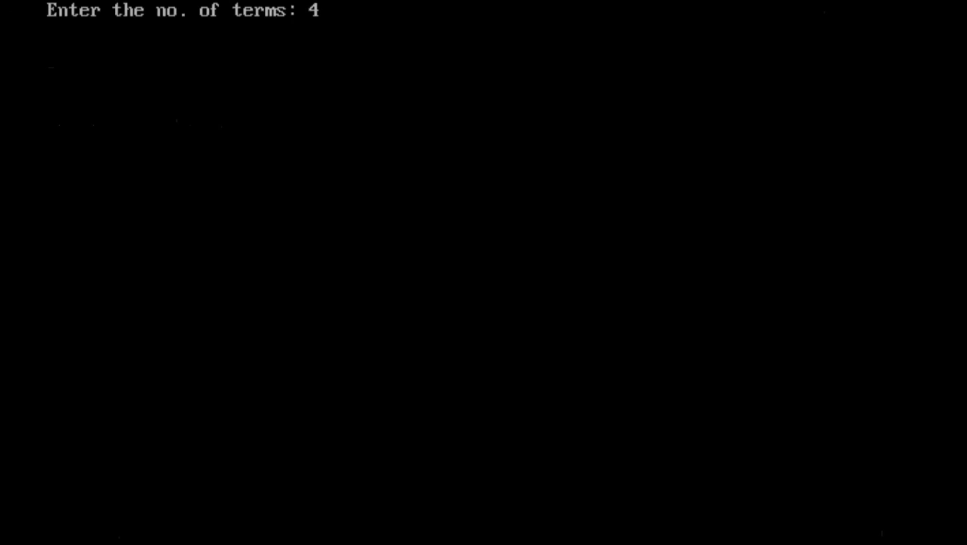